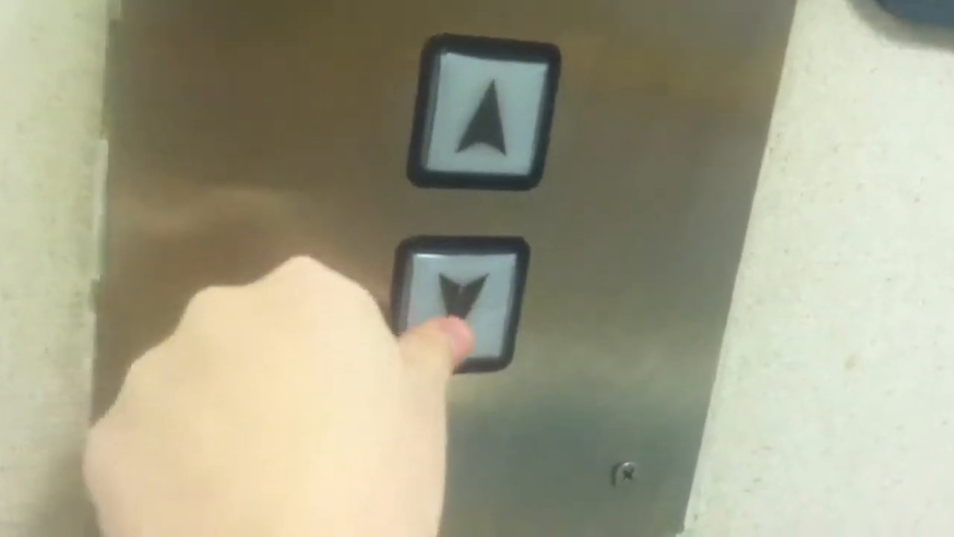
left_click(456, 299)
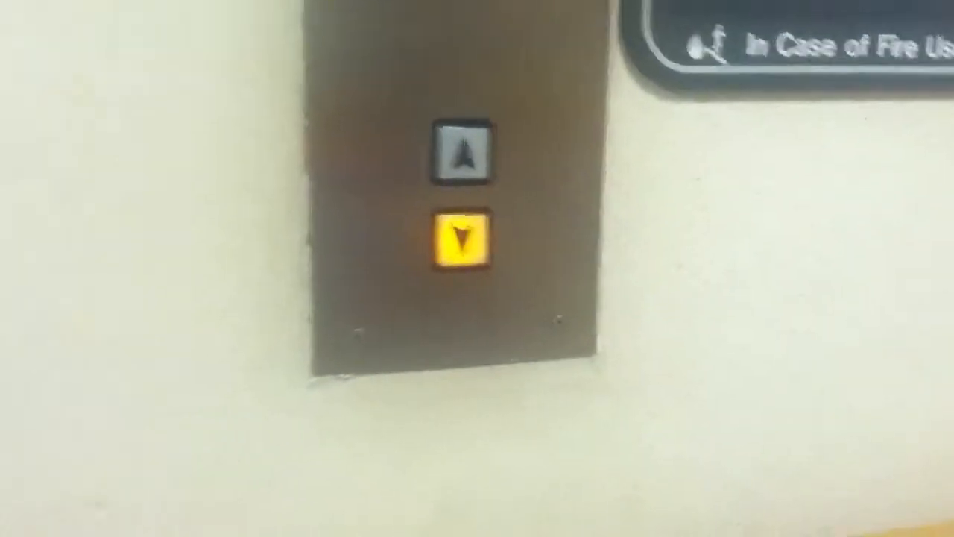